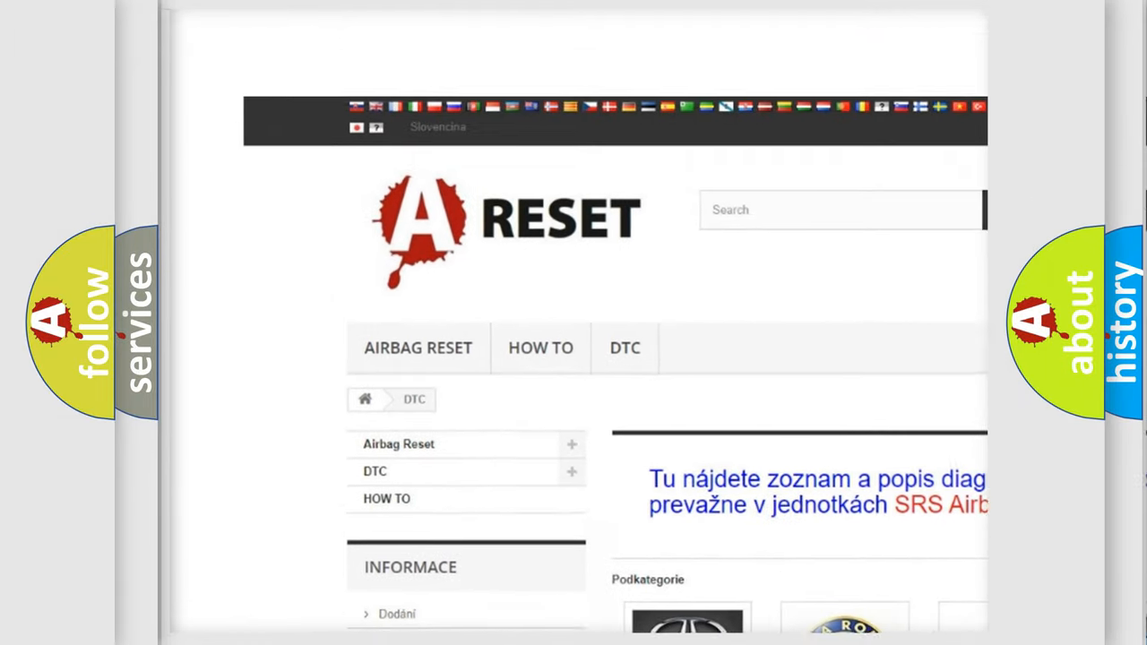
pyautogui.scroll(-3)
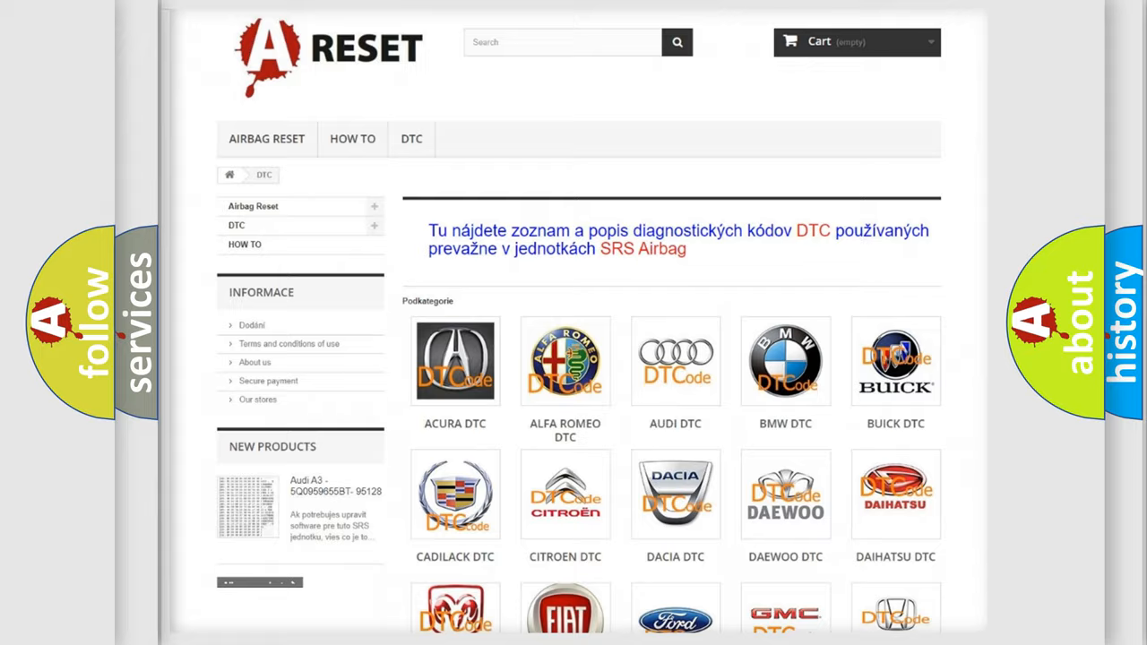
pyautogui.scroll(-3)
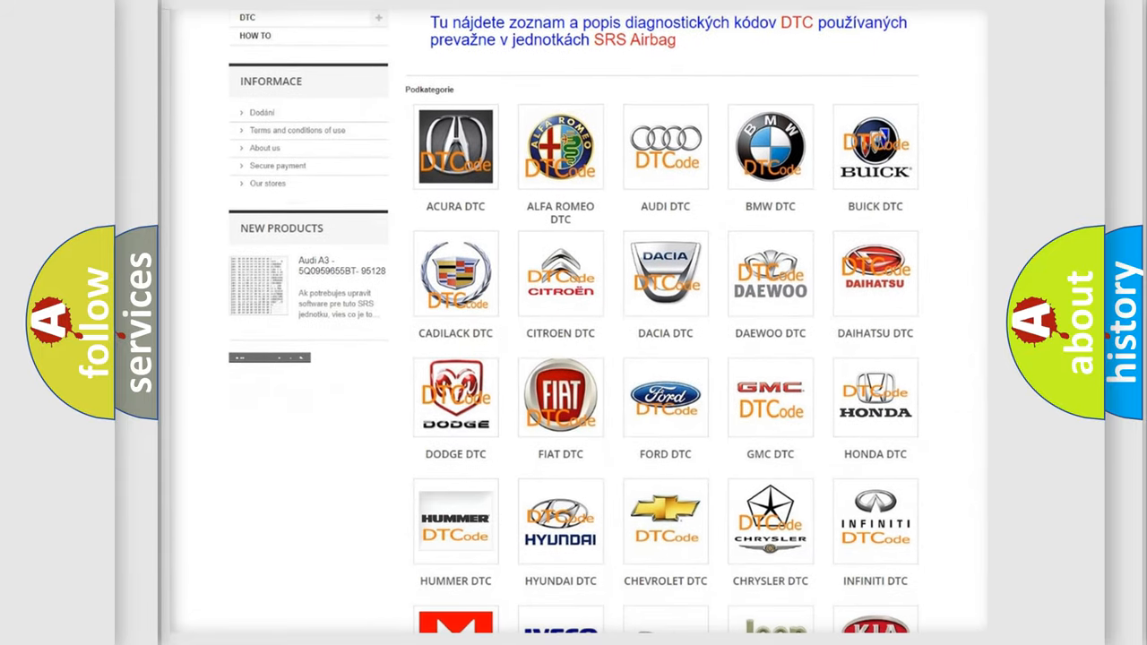